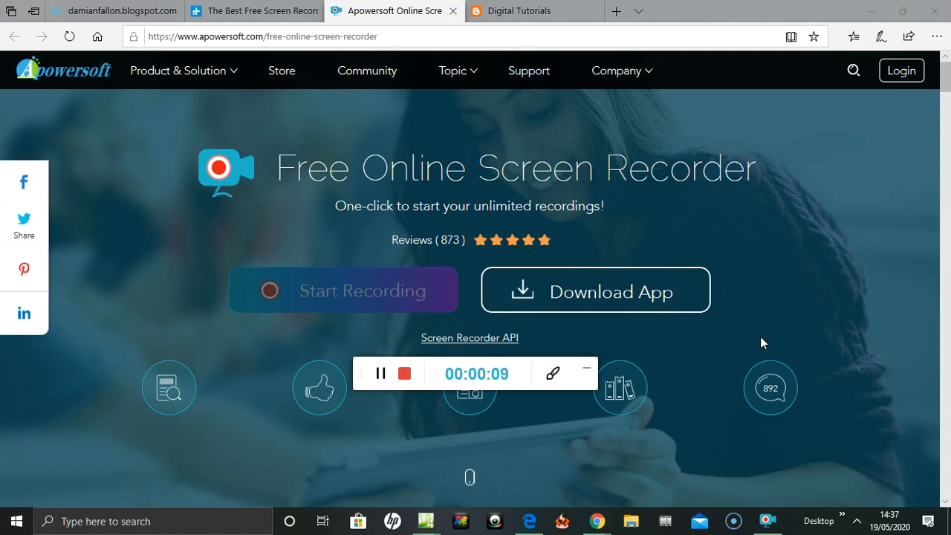
pyautogui.moveTo(494, 299)
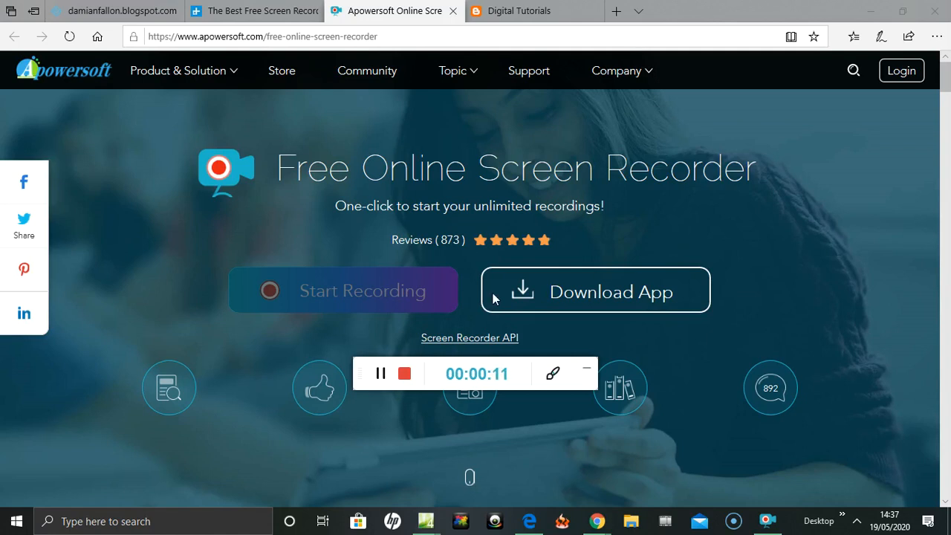
pyautogui.moveTo(567, 439)
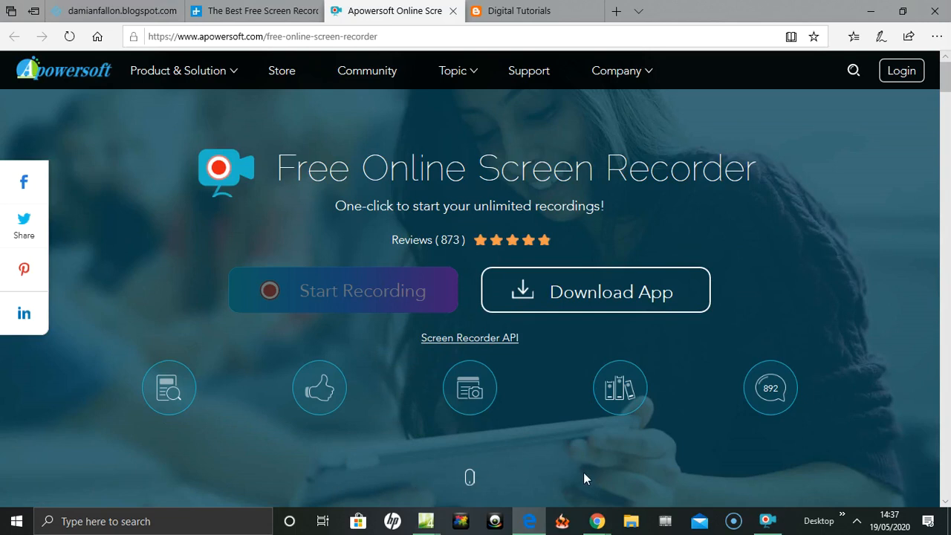
# - Expand the tray overflow to show the recorder's microphone icon, decline the feedback prompt, and reopen the overflow
pyautogui.click(768, 520)
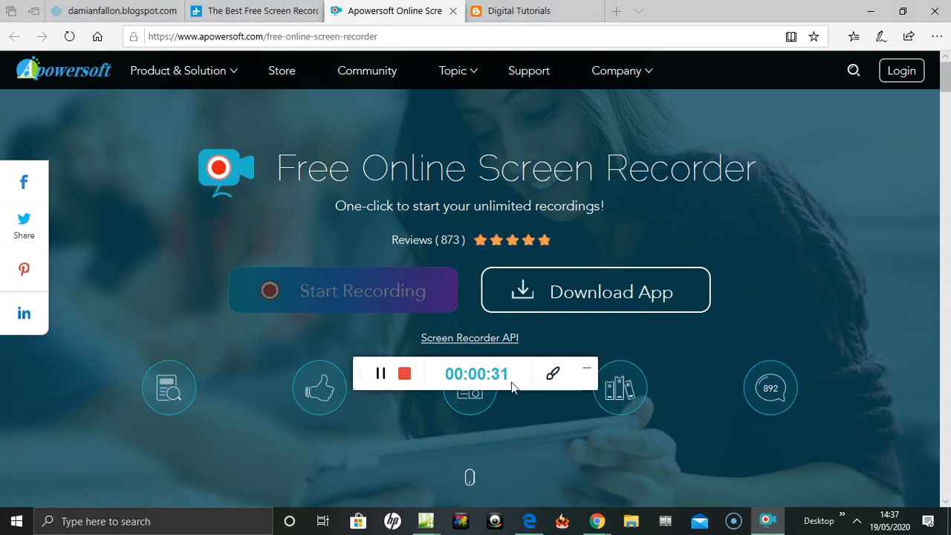
pyautogui.moveTo(606, 460)
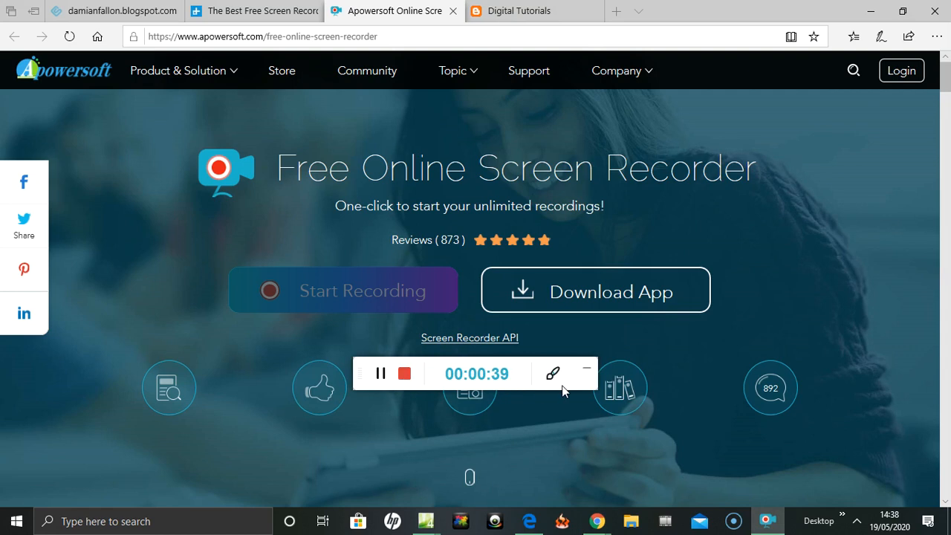
pyautogui.click(403, 373)
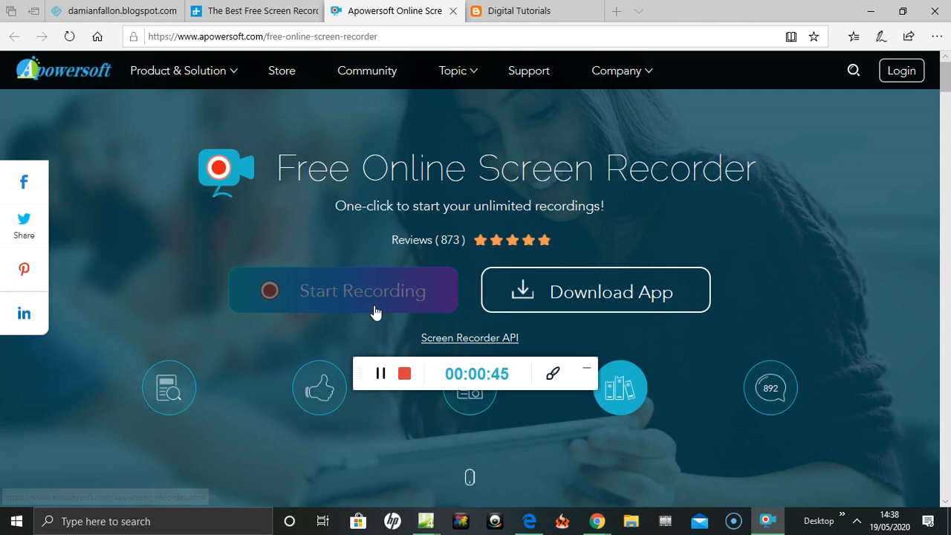
pyautogui.moveTo(461, 340)
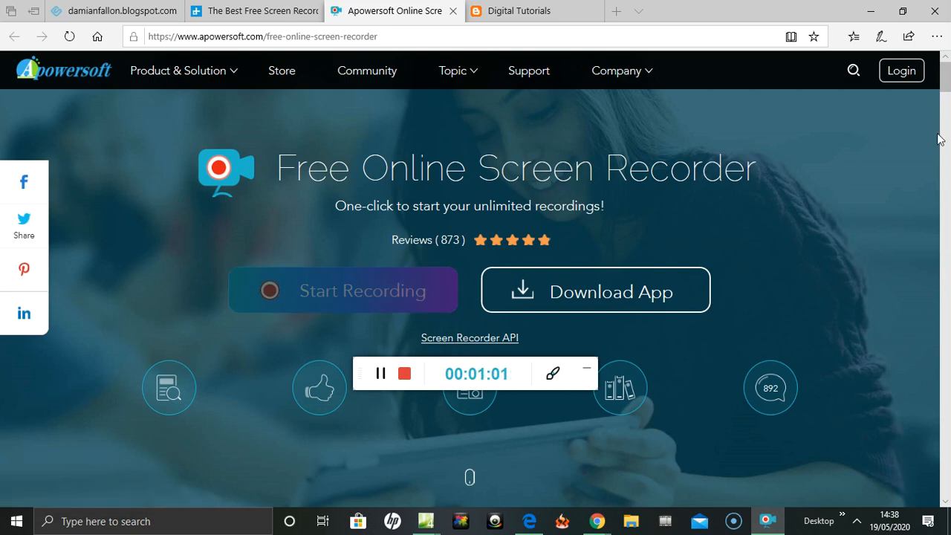
pyautogui.scroll(-3)
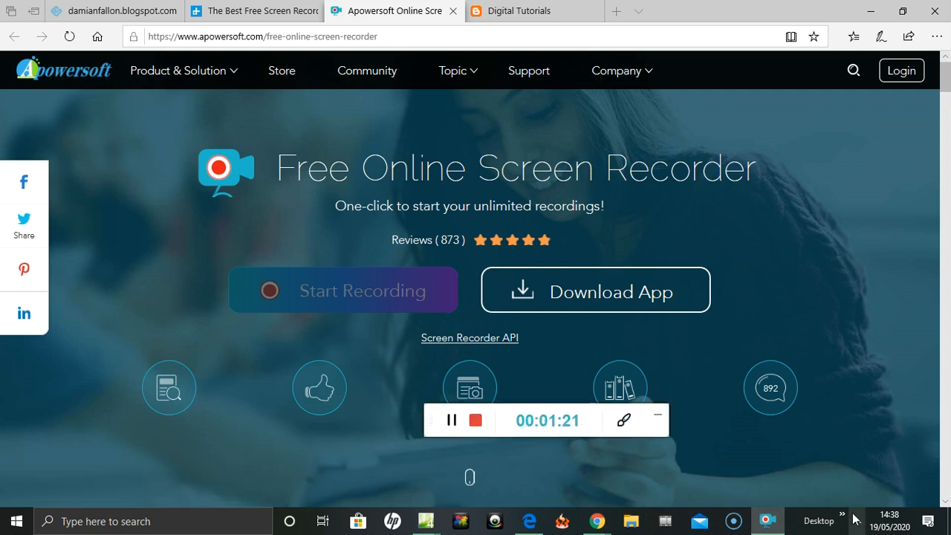
pyautogui.click(857, 520)
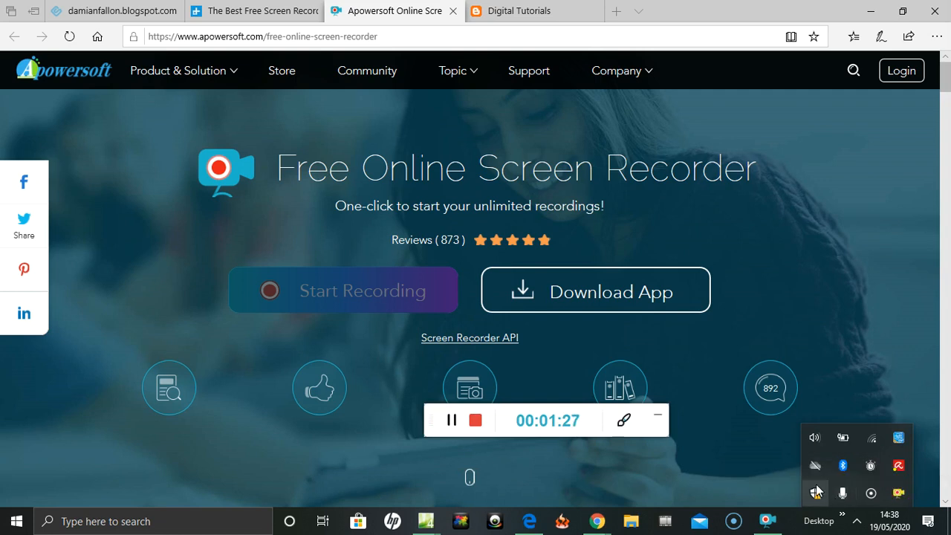
pyautogui.moveTo(862, 387)
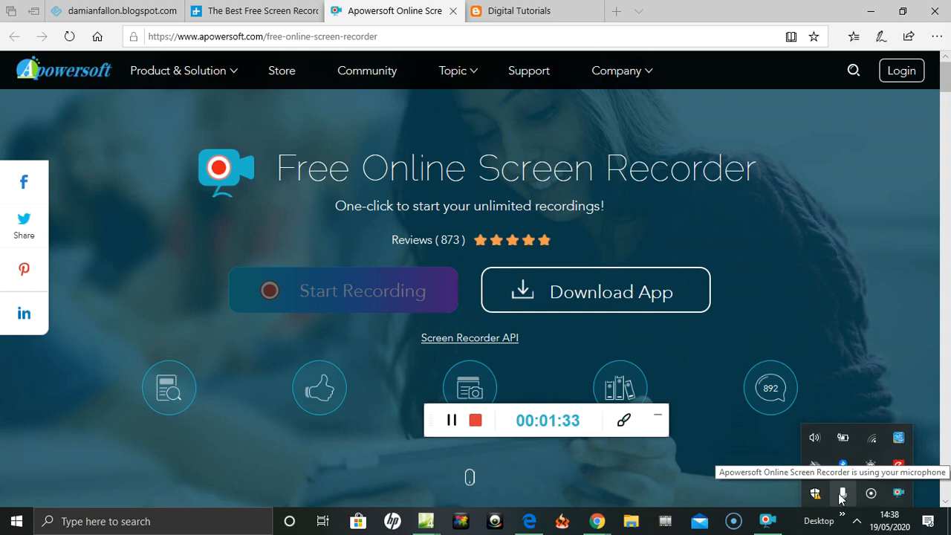
pyautogui.moveTo(845, 500)
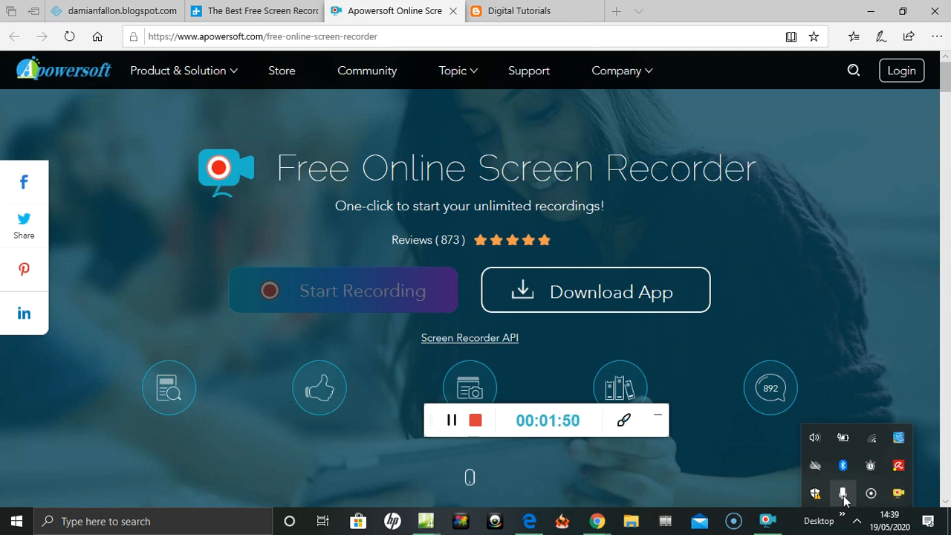
pyautogui.moveTo(871, 493)
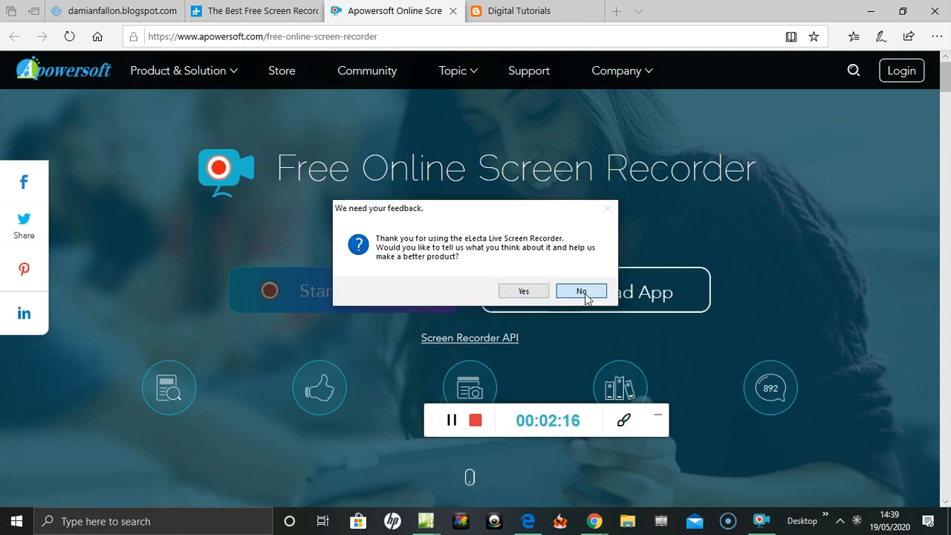
pyautogui.click(581, 290)
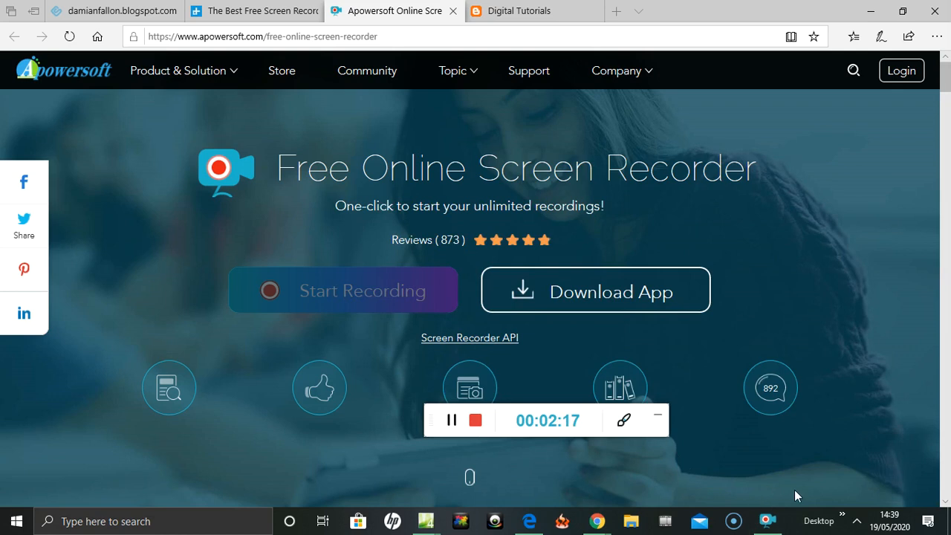
pyautogui.click(856, 520)
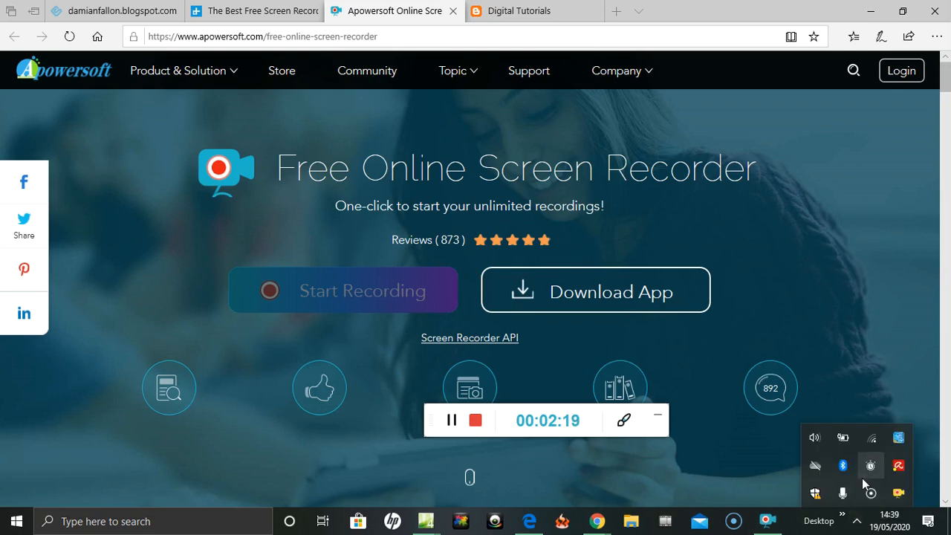